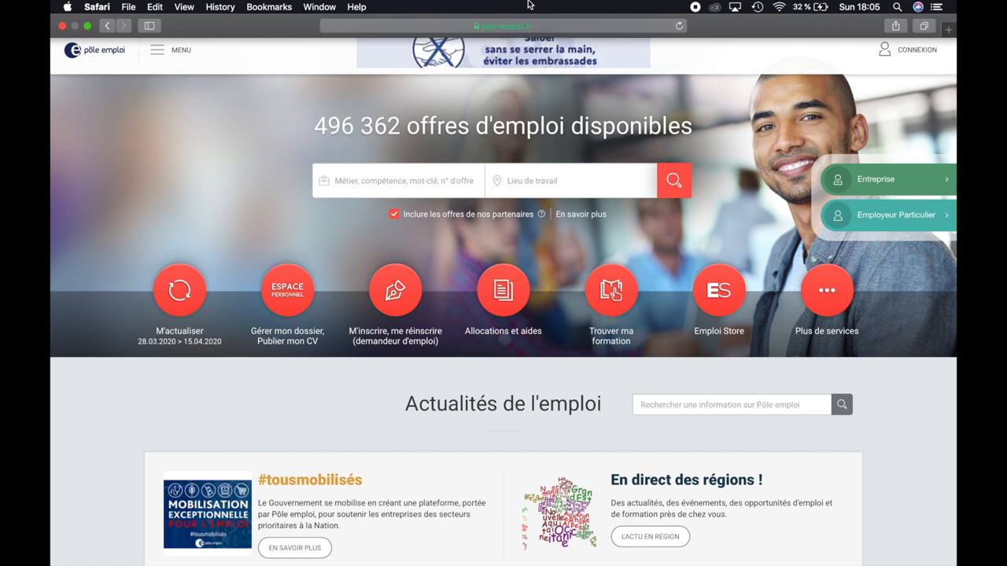
mouse_move(179, 289)
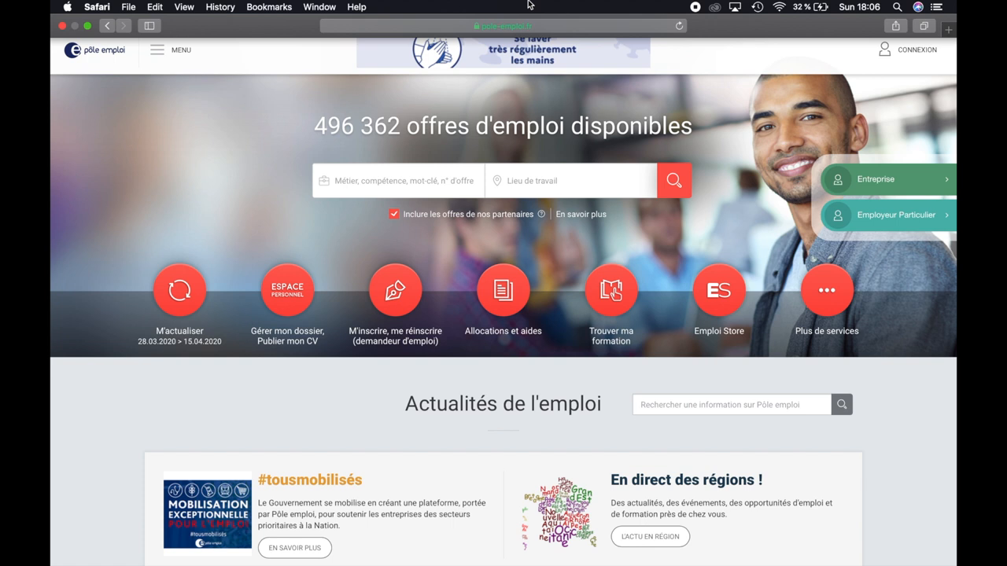
mouse_move(180, 290)
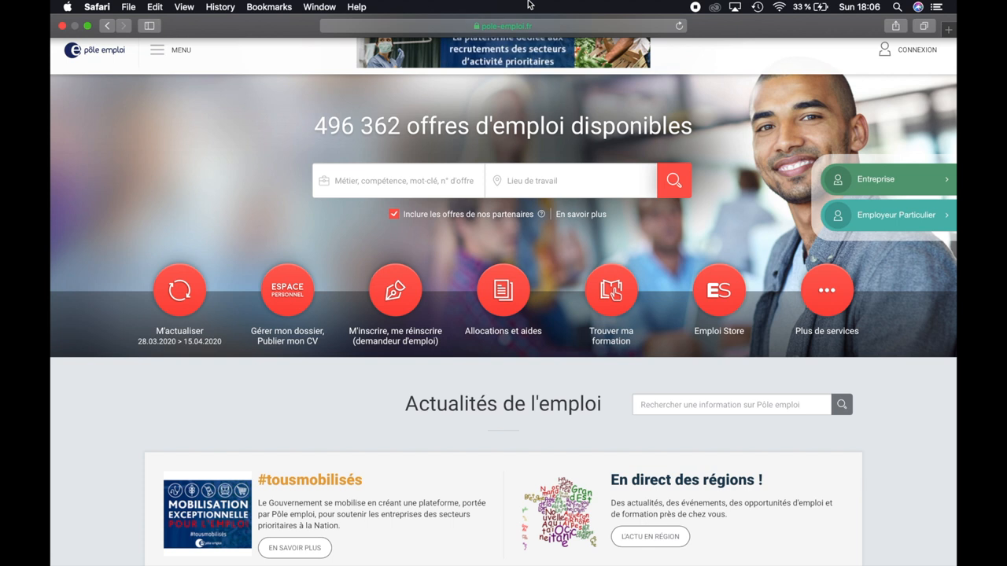
mouse_move(180, 289)
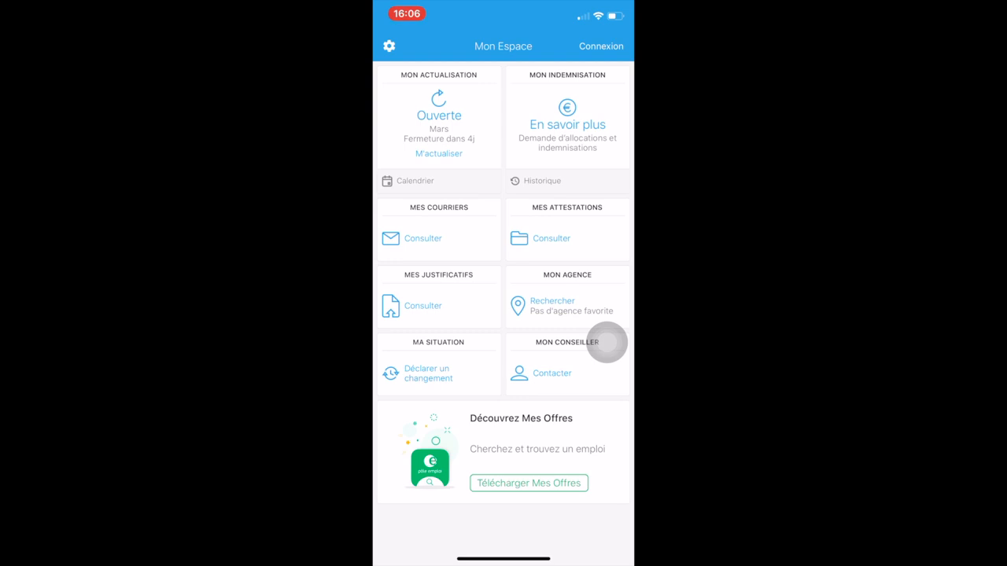
Sign in to the job-seeker account with username then password via Connexion.
left_click(601, 45)
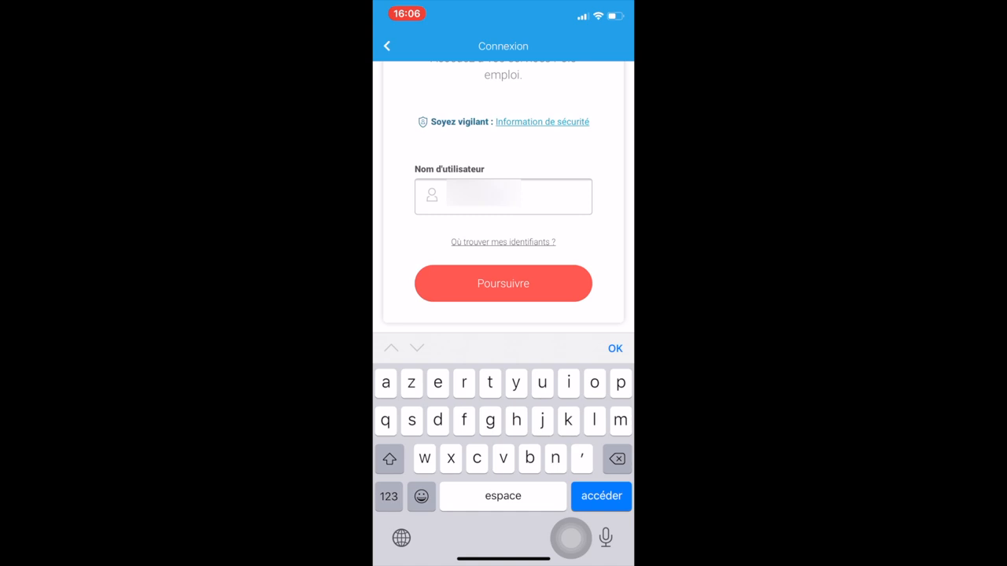
left_click(503, 283)
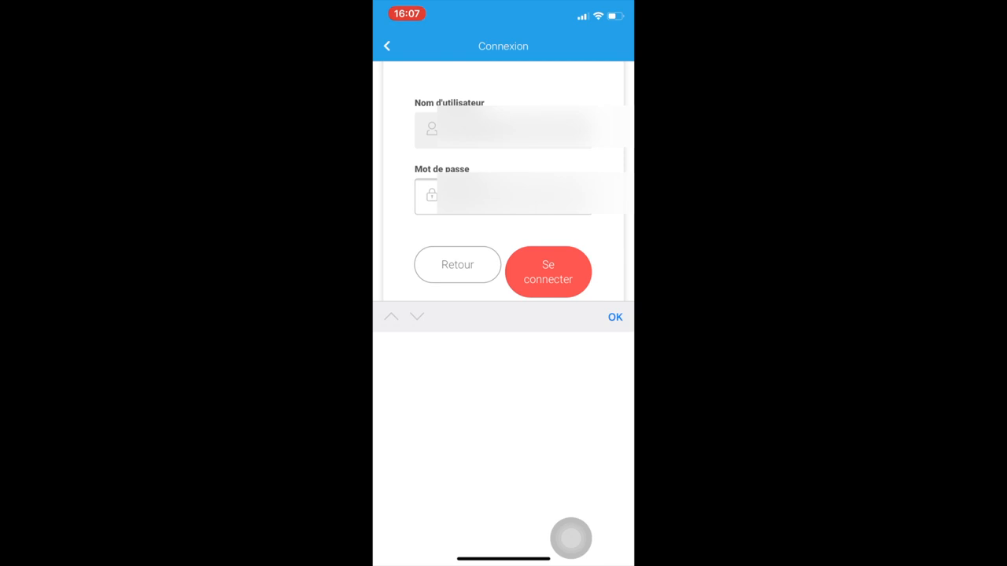
left_click(548, 270)
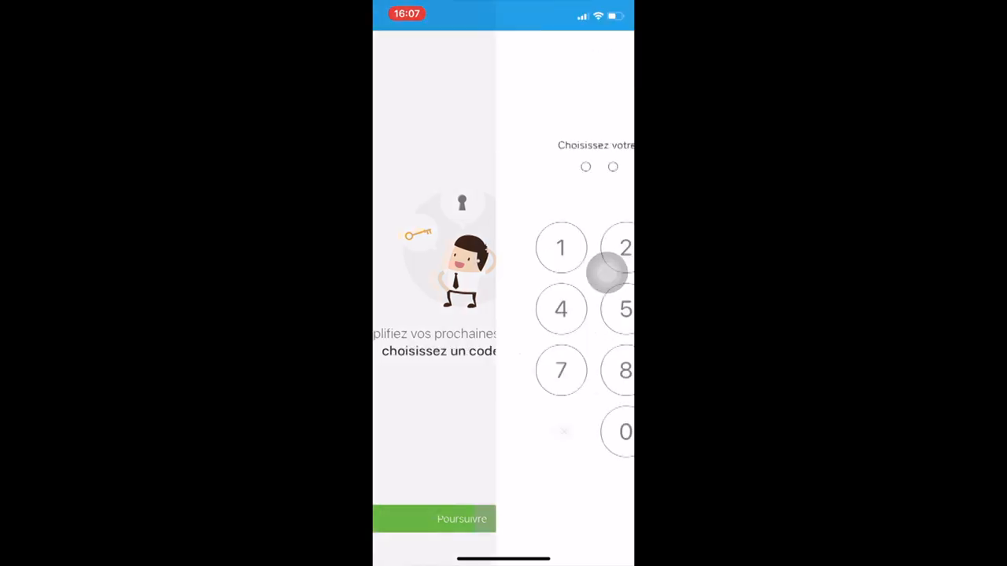
Choose a four-digit secret code on the keypad and re-enter it to confirm.
left_click(434, 519)
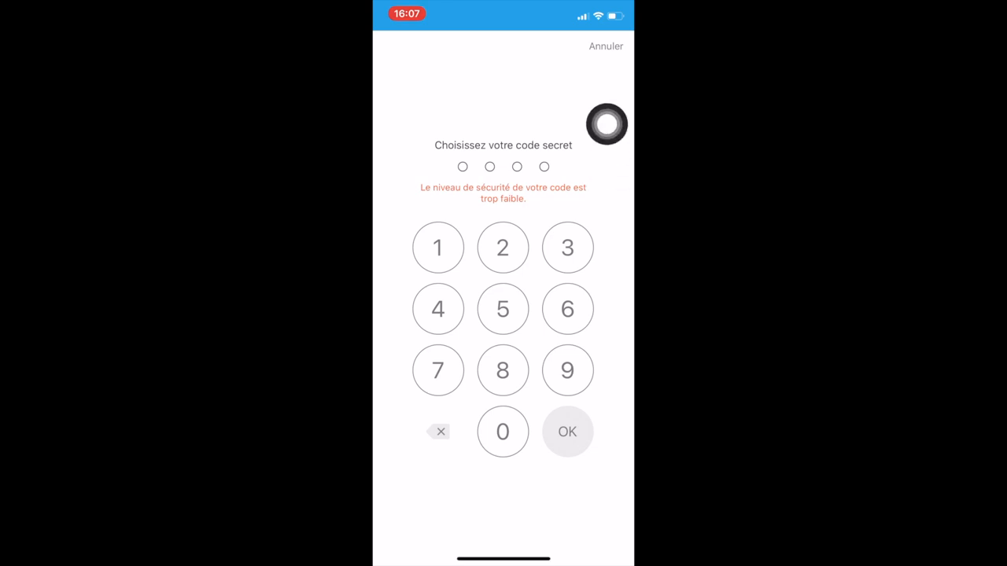
left_click(438, 247)
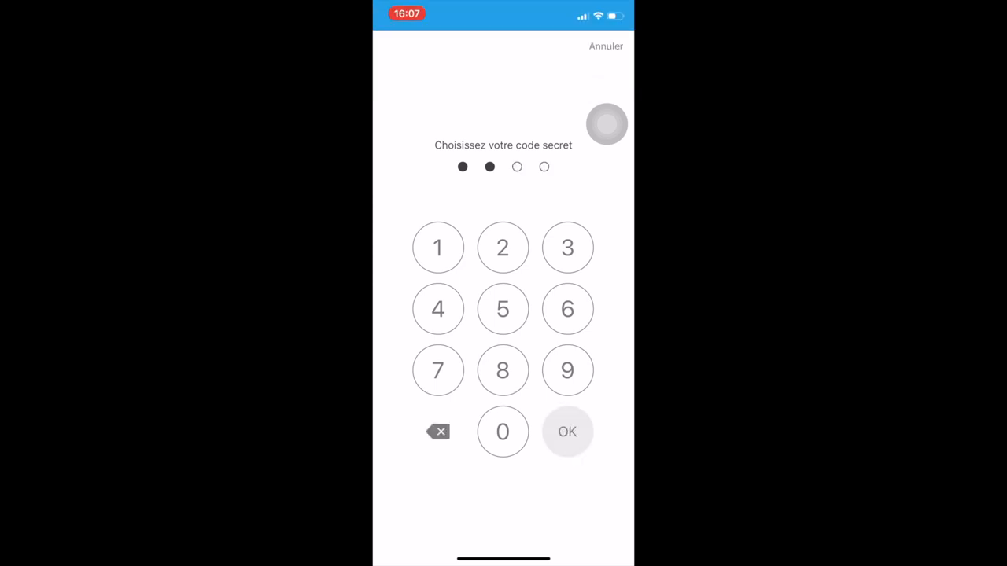
left_click(438, 431)
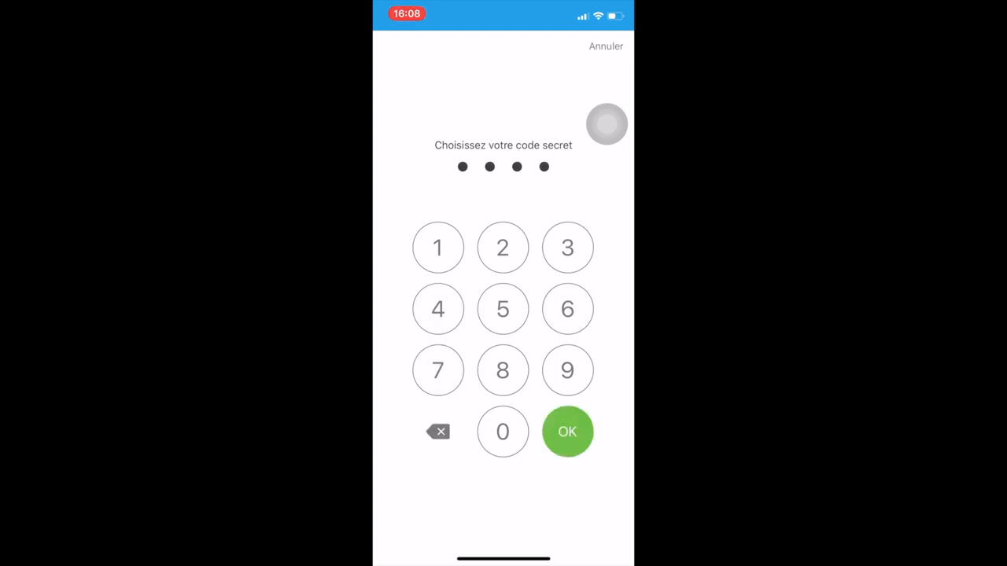
left_click(567, 431)
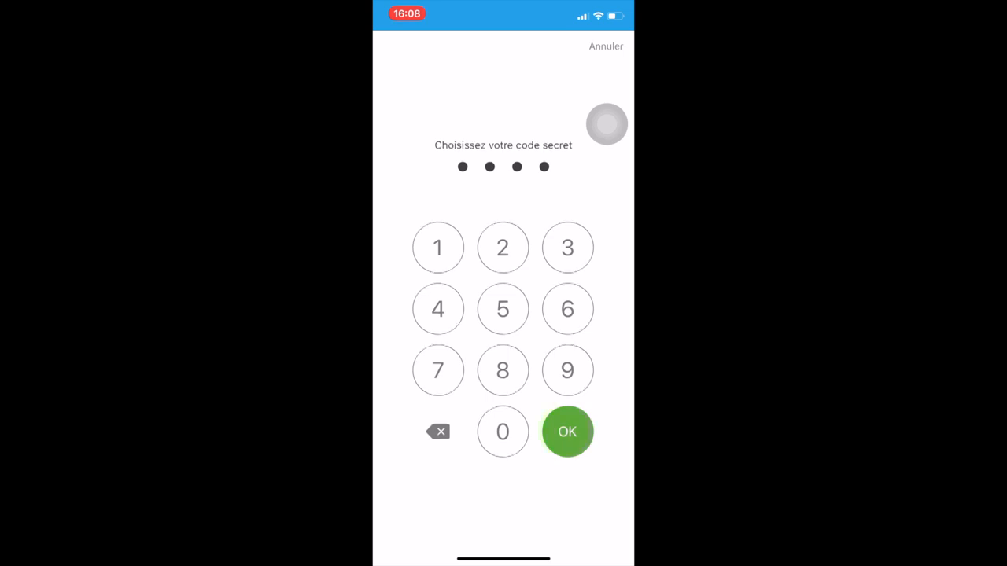
left_click(567, 431)
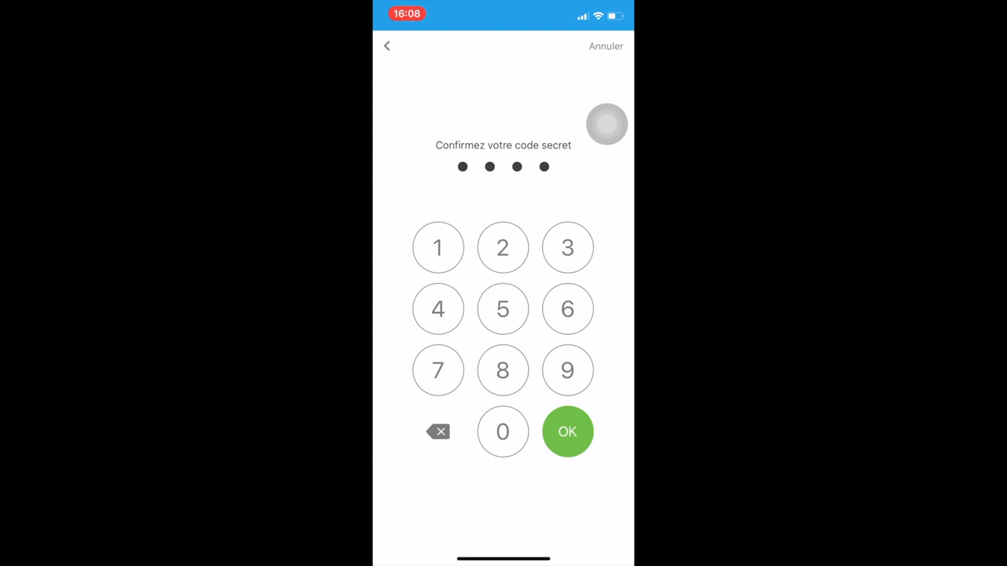
left_click(567, 431)
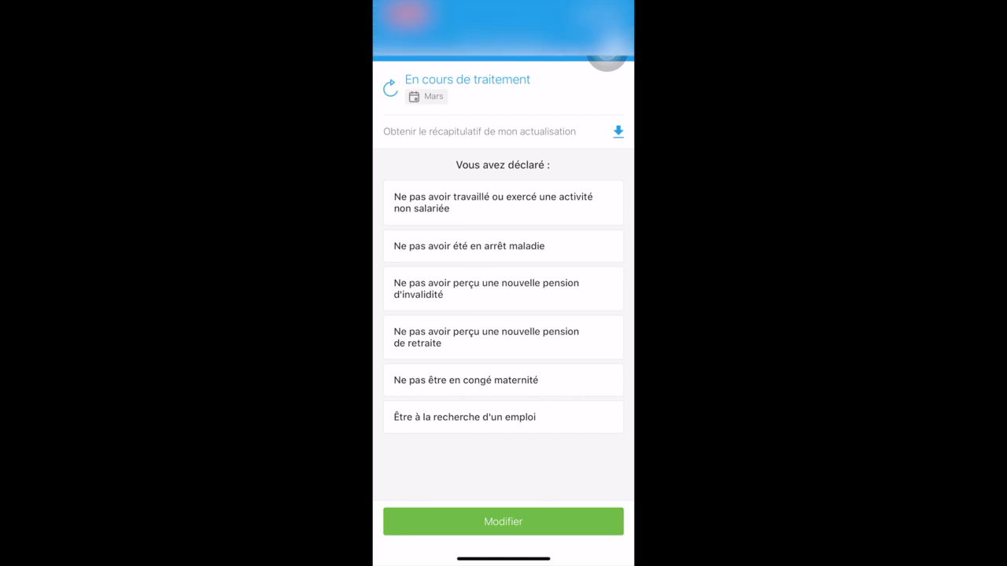
Reopen the submitted March declaration via Modifier, past the legal notice, to step 2 of 4.
left_click(503, 521)
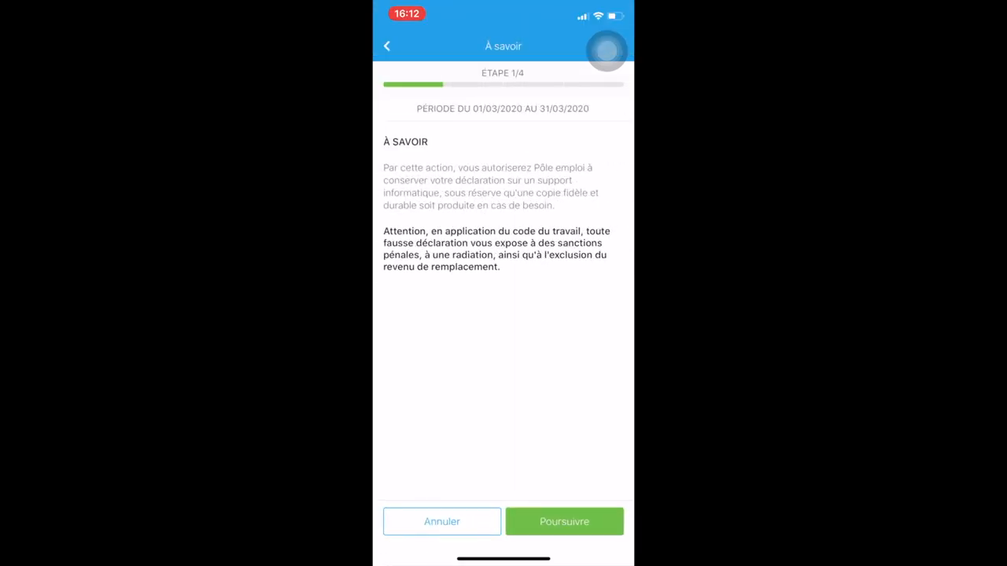
left_click(563, 522)
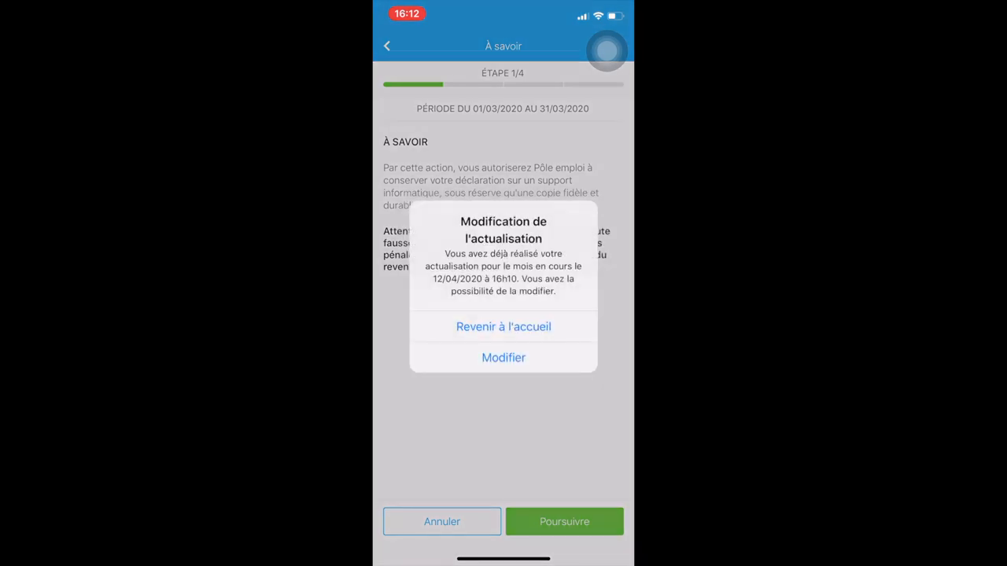
left_click(503, 357)
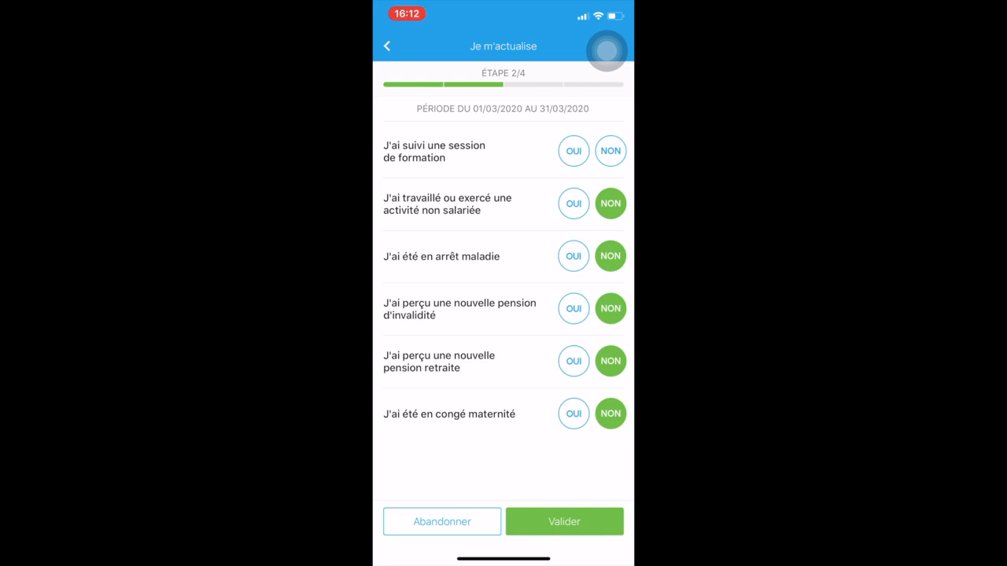
Answer NON to training, OUI to still seeking employment, and validate the step-2 questionnaire.
left_click(573, 151)
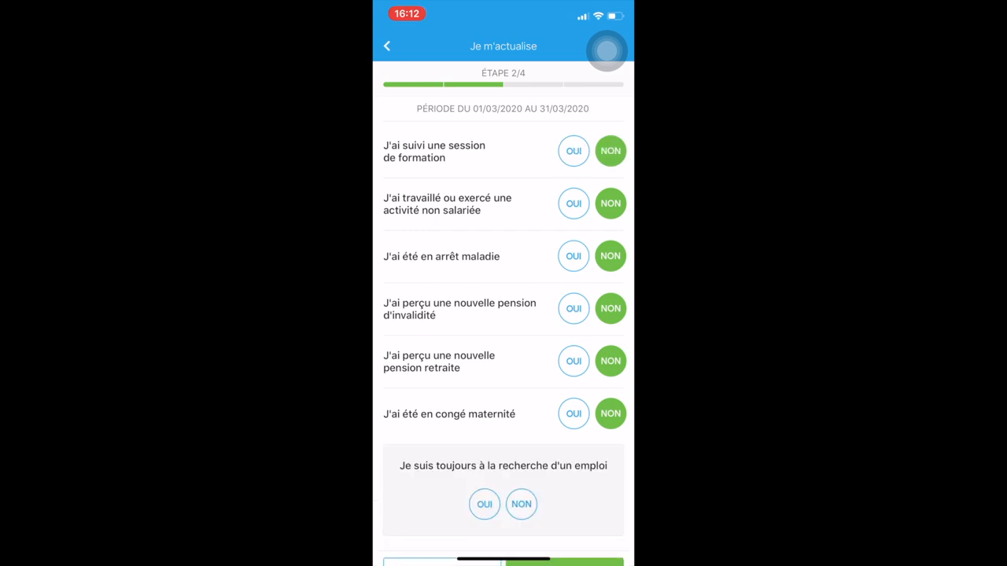
left_click(573, 202)
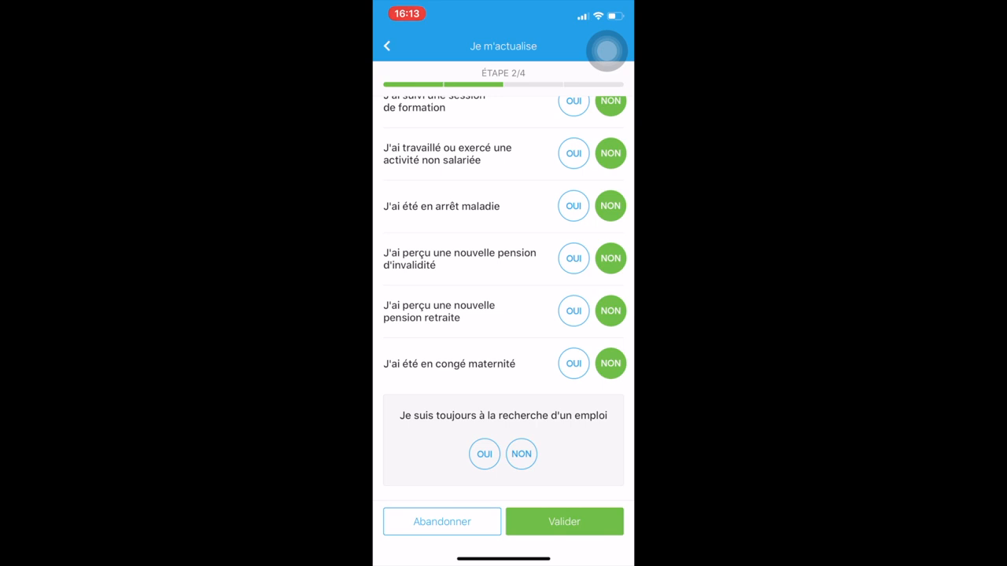
left_click(484, 453)
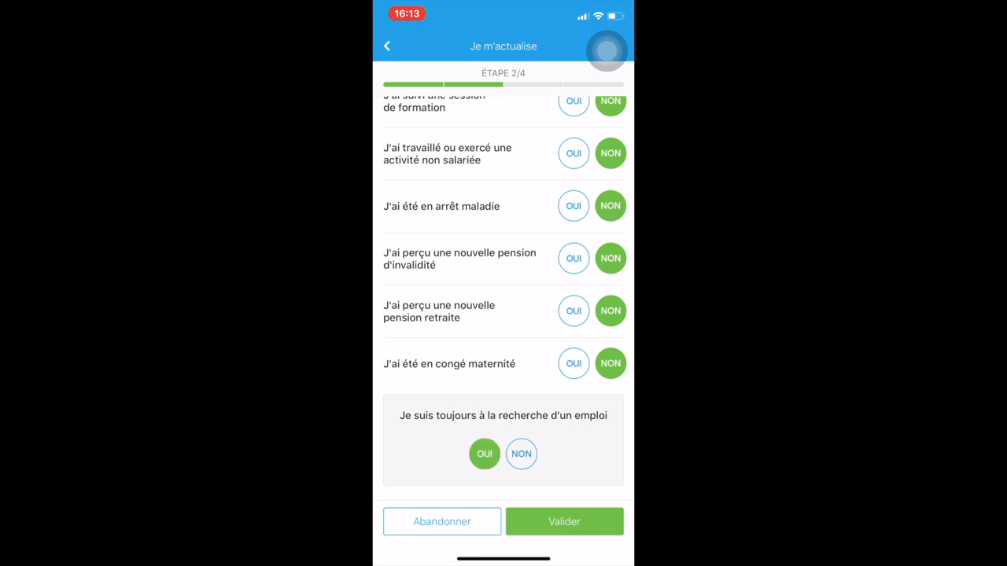
left_click(563, 522)
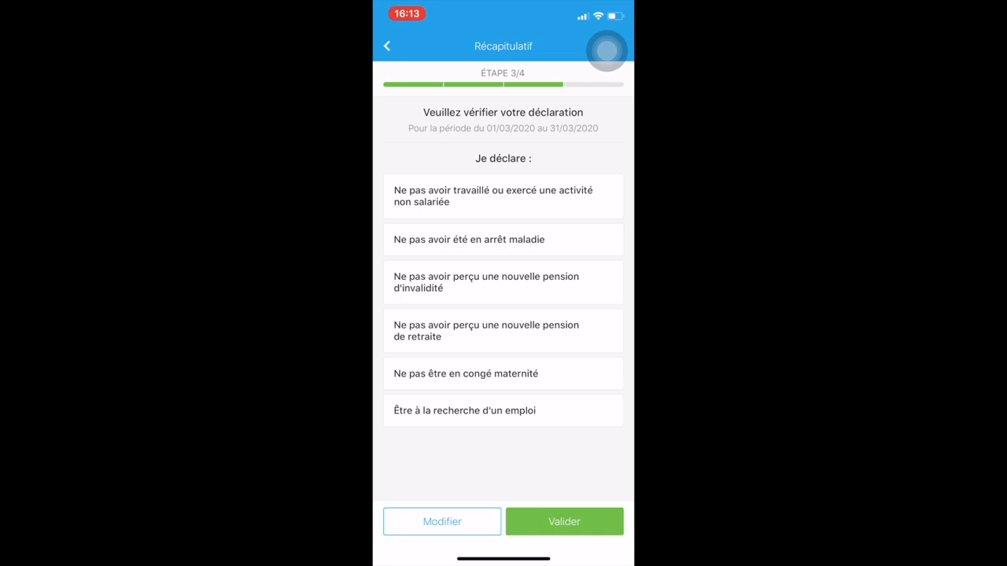
Validate the Récapitulatif, view and close the summary PDF, finish with Terminer and dismiss the Mes Offres promo.
left_click(563, 522)
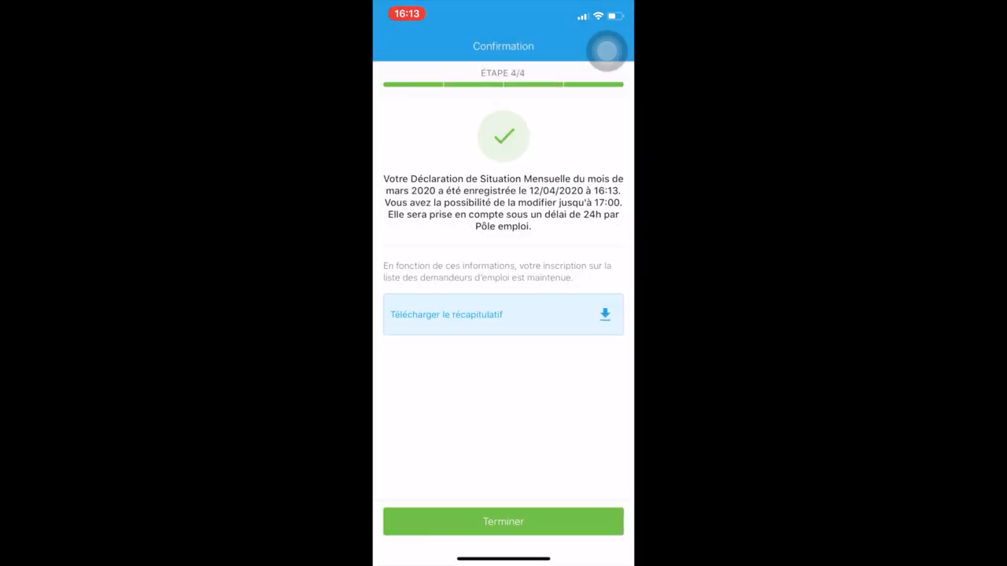
left_click(504, 315)
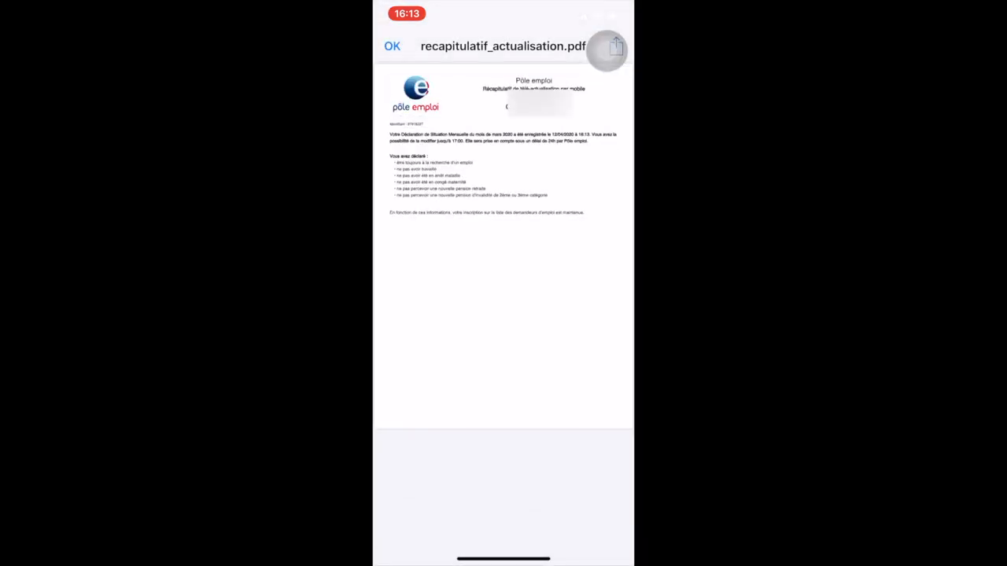
left_click(392, 45)
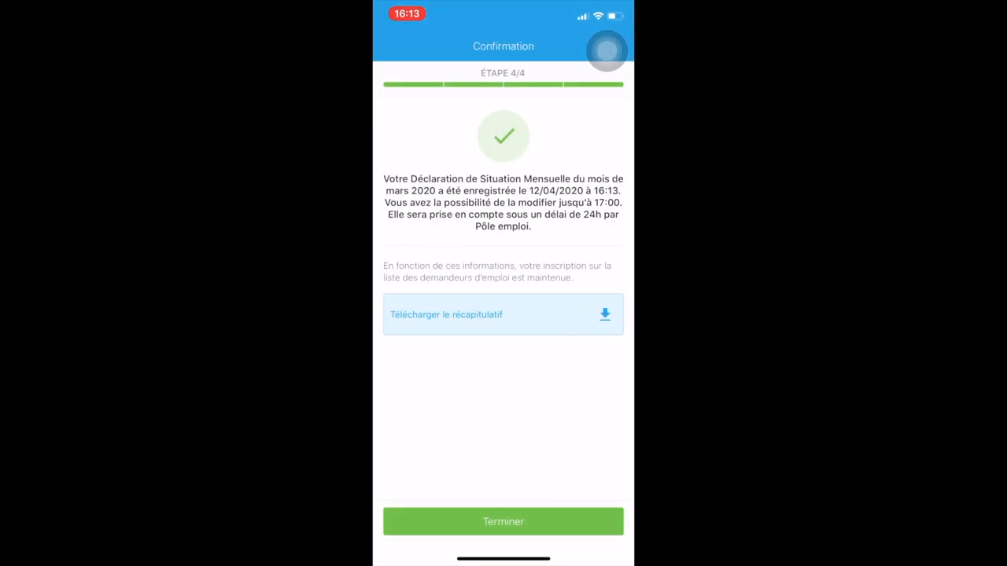
left_click(504, 521)
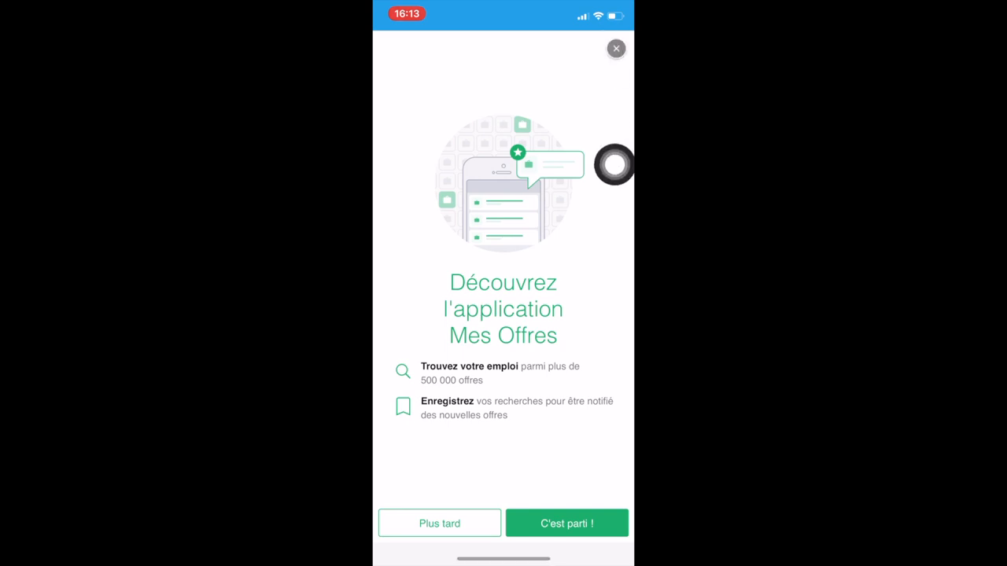
left_click(617, 47)
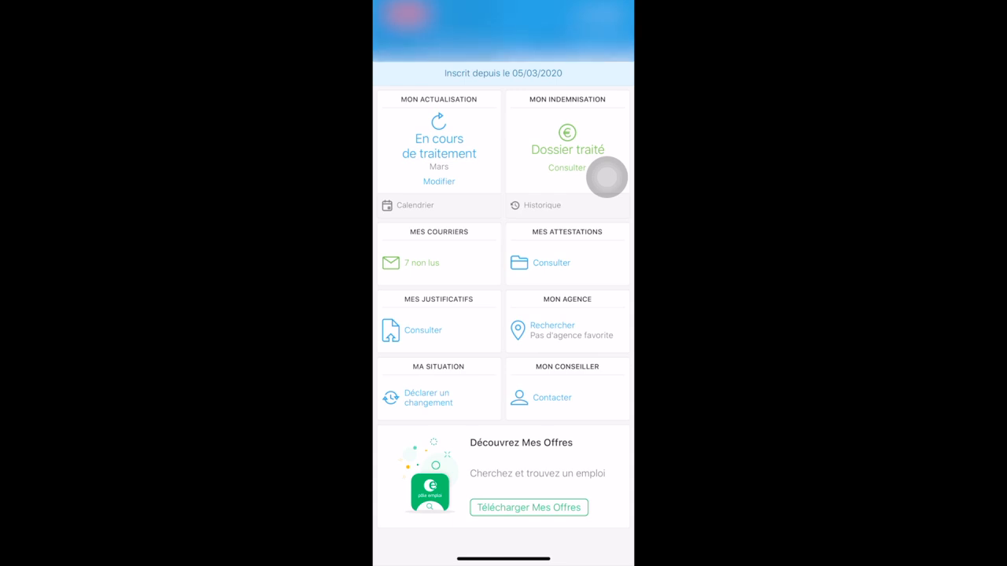
Visit Déclarer un changement and Contacter pages, returning to the dashboard each time, then open Mes Courriers.
left_click(427, 397)
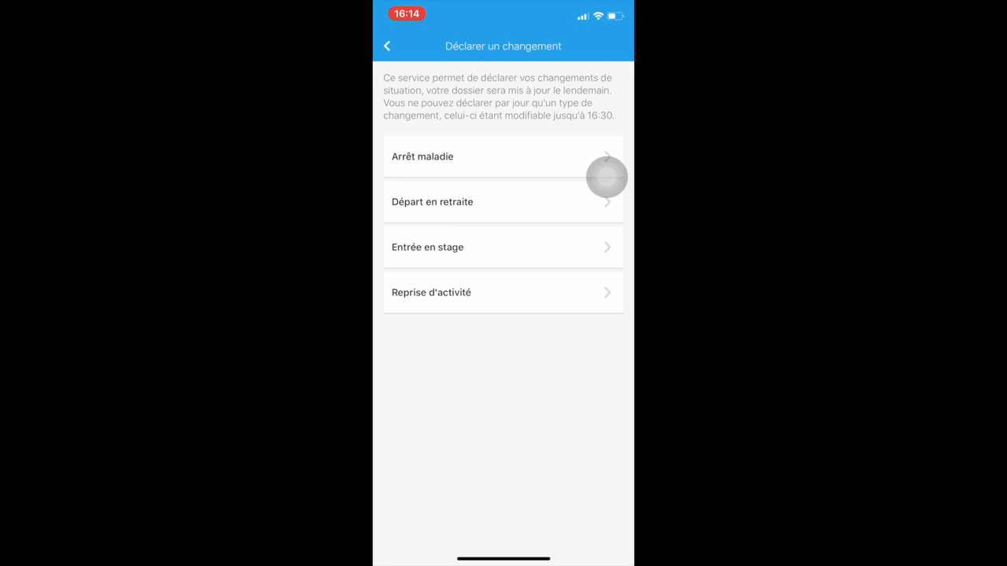
left_click(387, 46)
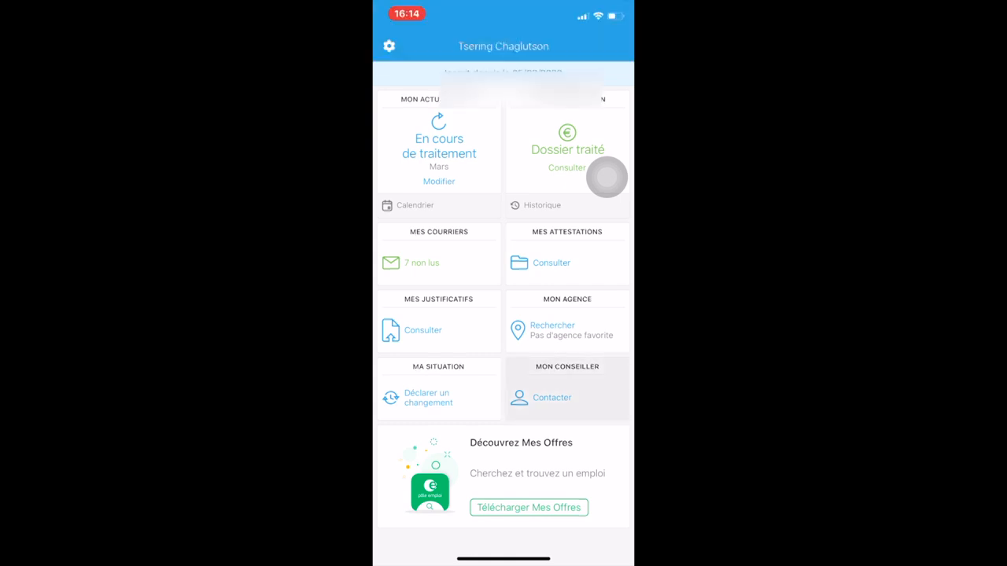
left_click(550, 396)
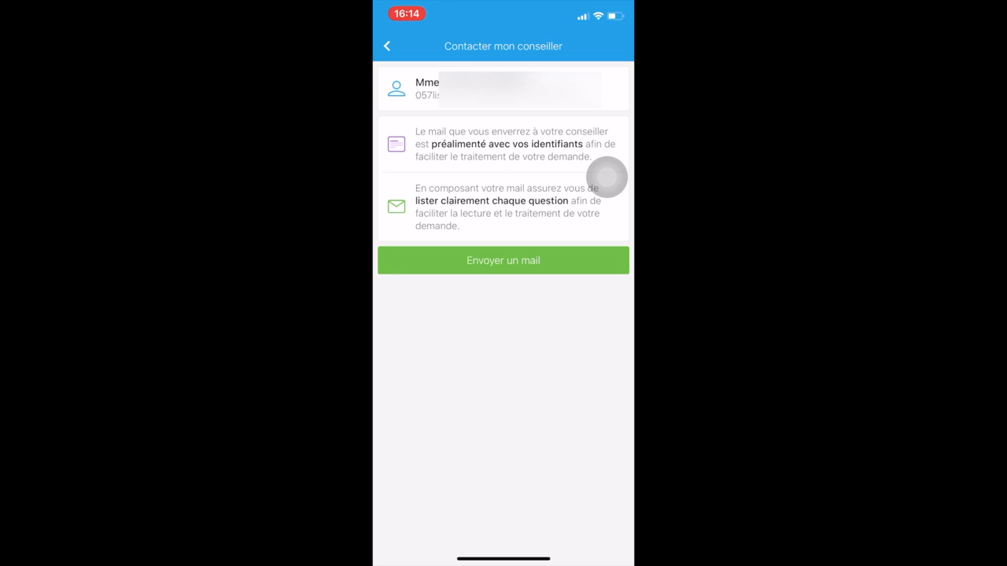
left_click(387, 46)
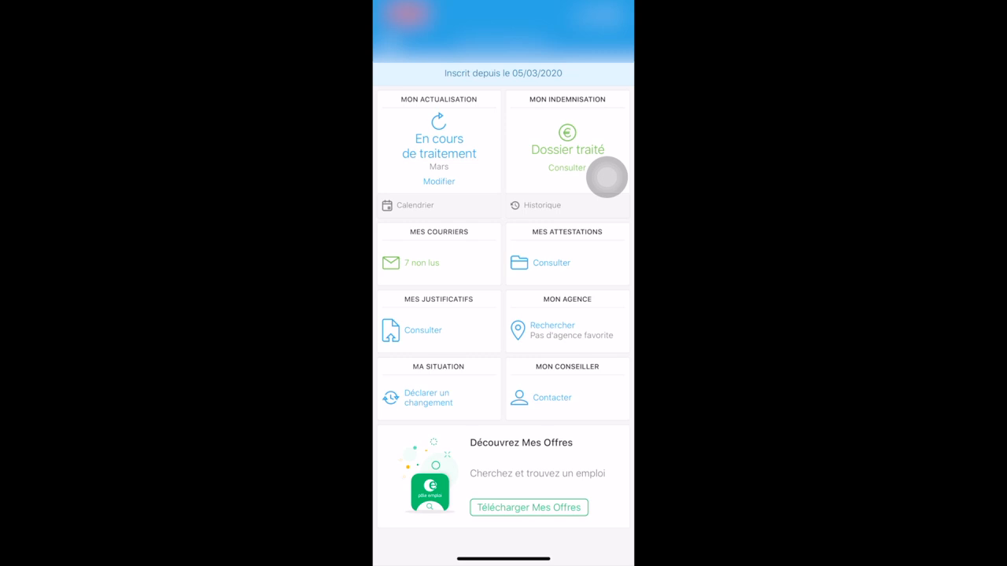
left_click(543, 204)
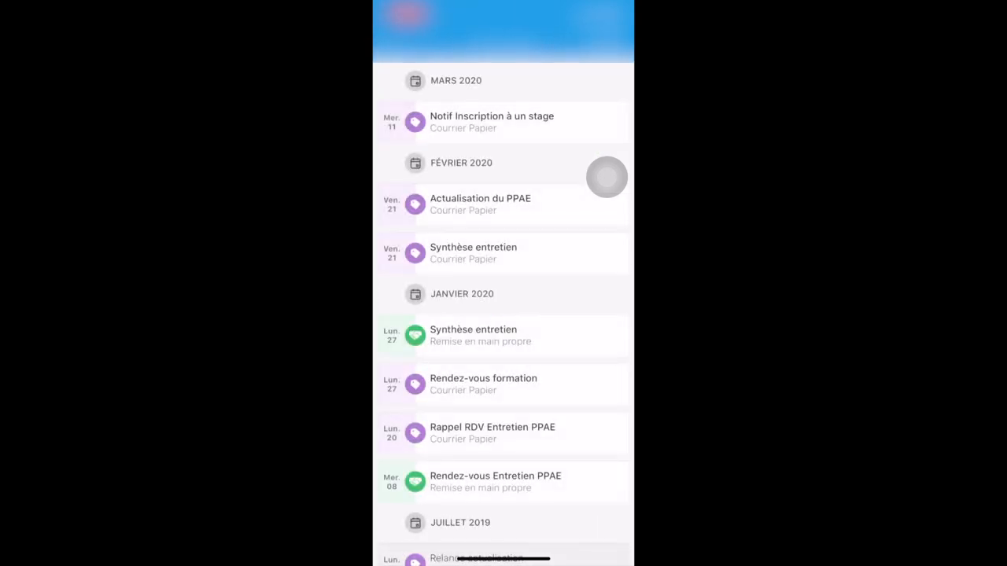